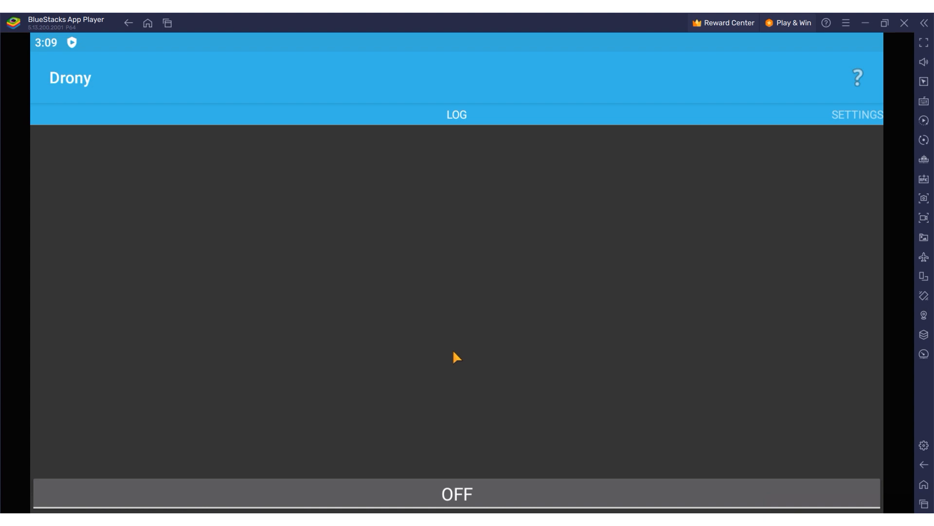
{"action": "mouse_move", "coordinate": [457, 358]}
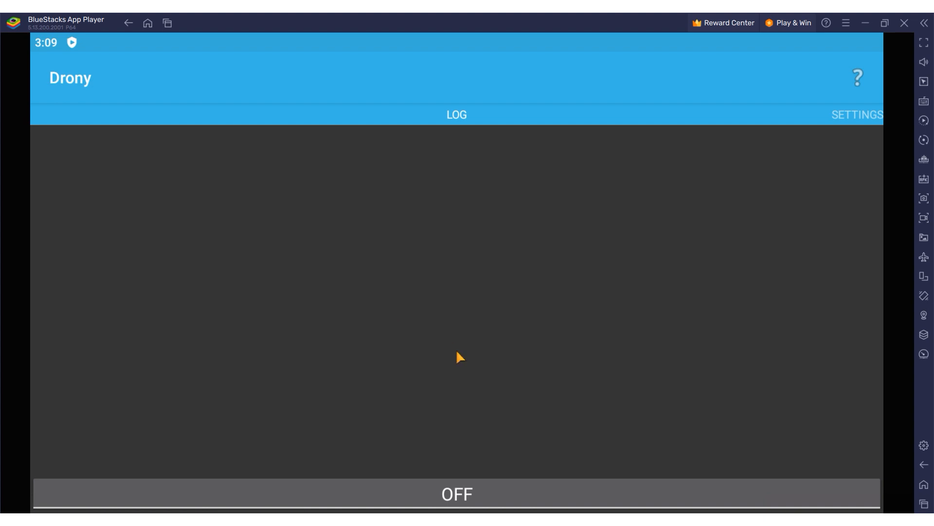
{"action": "mouse_move", "coordinate": [405, 317]}
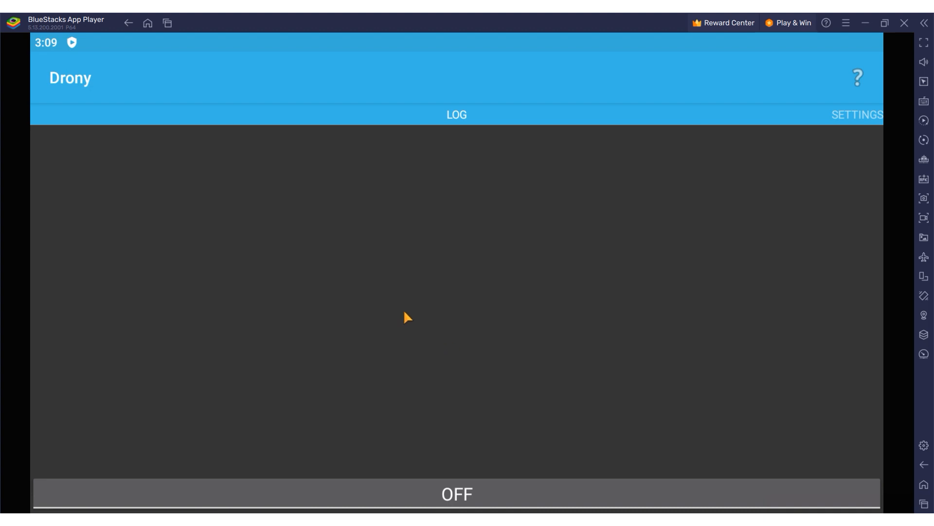
{"action": "mouse_move", "coordinate": [399, 302]}
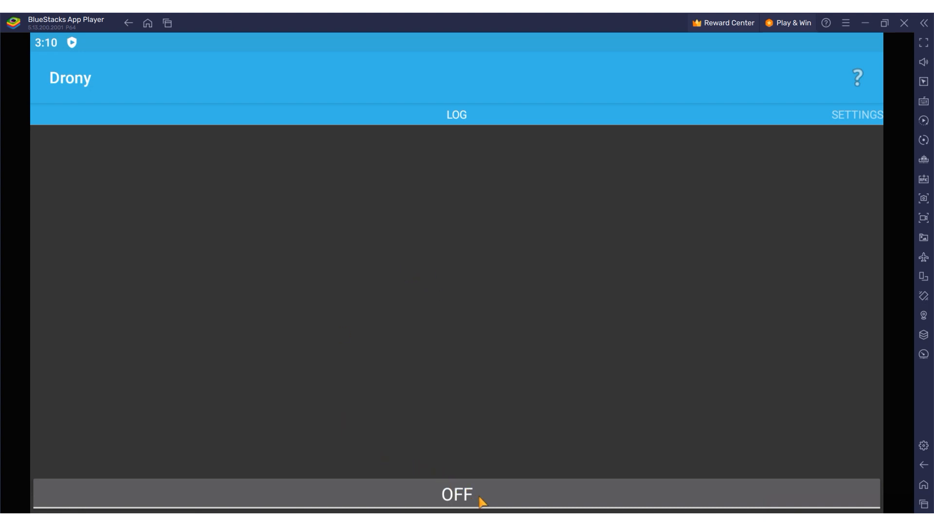
Step: Turn the Drony proxy service ON and scroll its settings down to the Networks section
{"action": "left_click", "coordinate": [463, 494]}
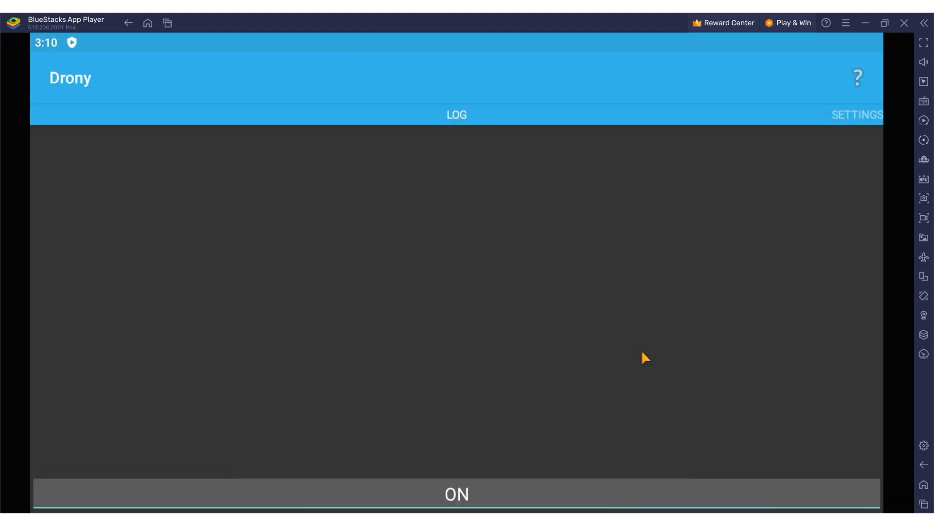
{"action": "left_click", "coordinate": [868, 113]}
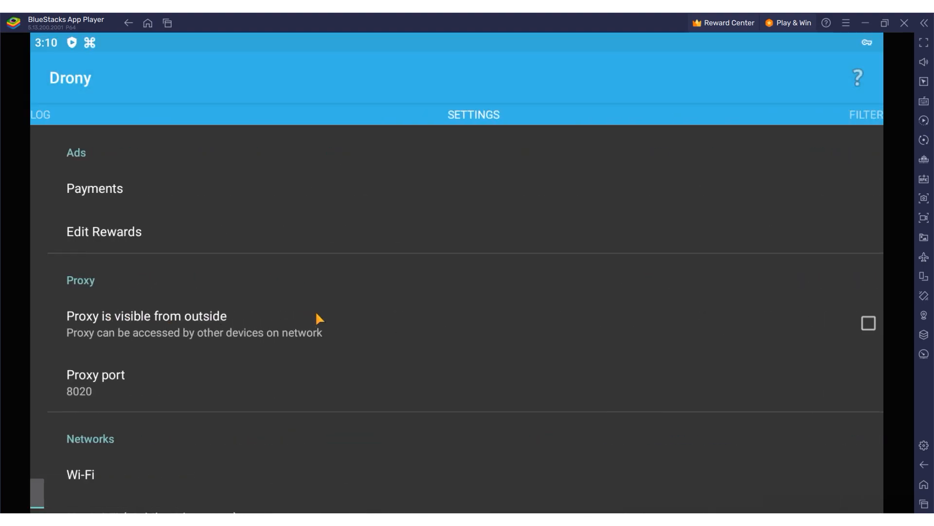
{"action": "scroll", "scroll_direction": "down", "scroll_amount": 3}
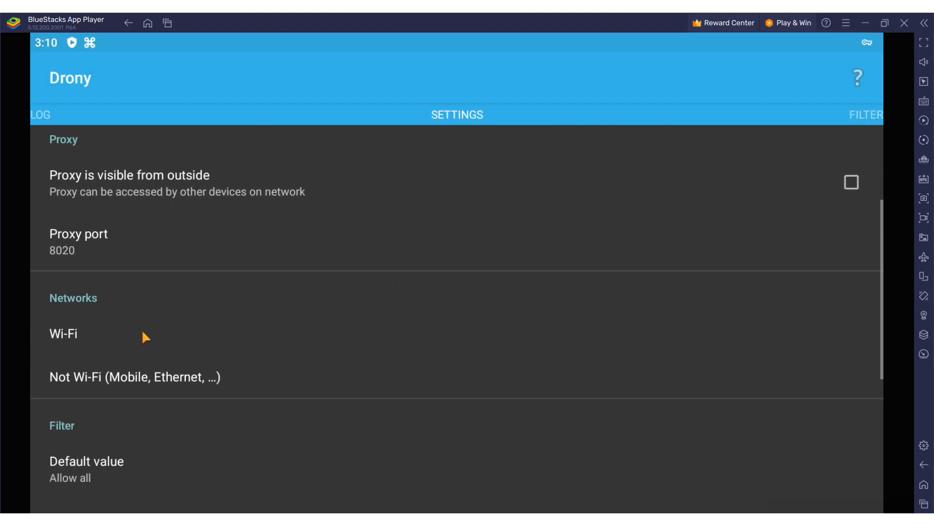
{"action": "mouse_move", "coordinate": [113, 390]}
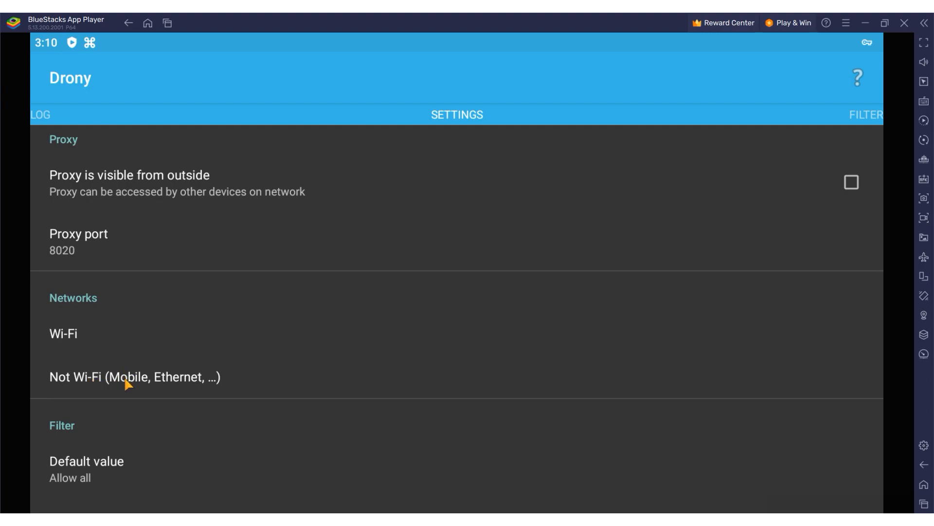
{"action": "scroll", "scroll_direction": "down", "scroll_amount": 3}
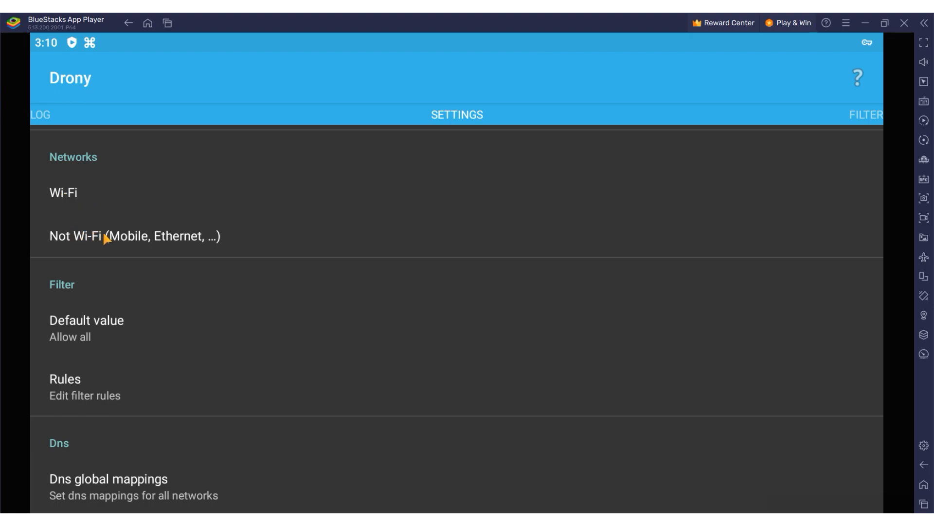
{"action": "mouse_move", "coordinate": [173, 247]}
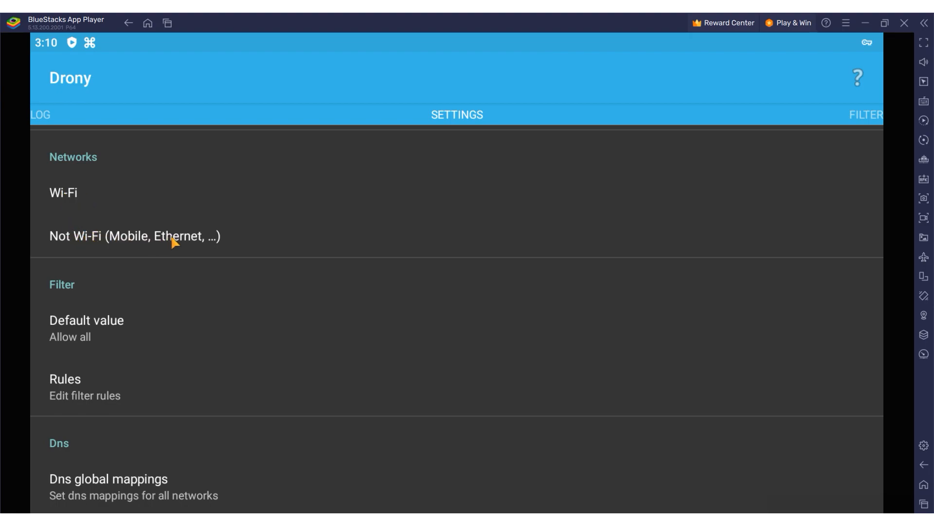
{"action": "mouse_move", "coordinate": [185, 242]}
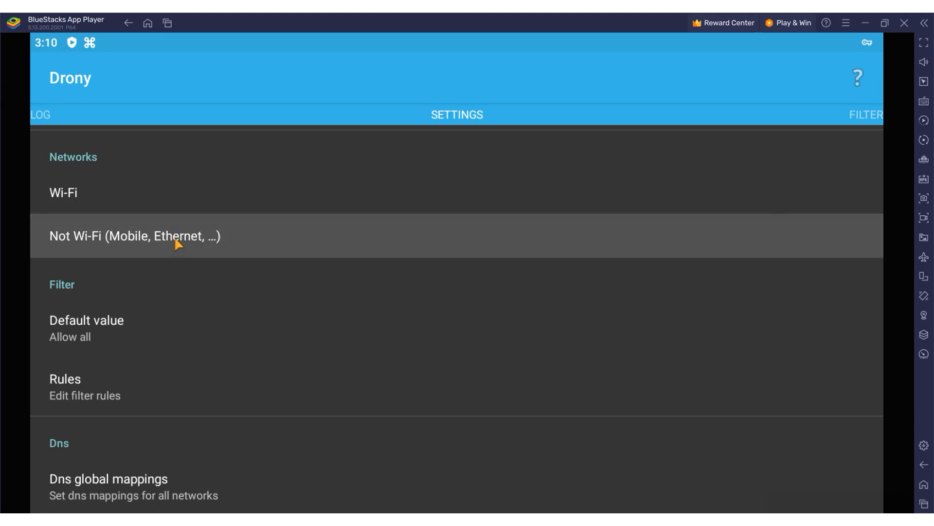
Step: Set the manual proxy hostname for non-Wi-Fi networks to 185.69.154.252
{"action": "left_click", "coordinate": [146, 236]}
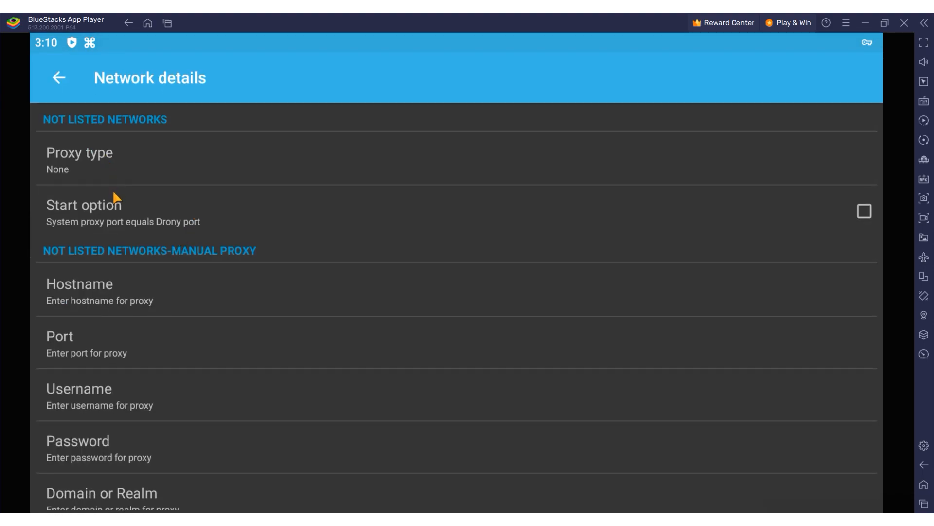
{"action": "left_click", "coordinate": [99, 290]}
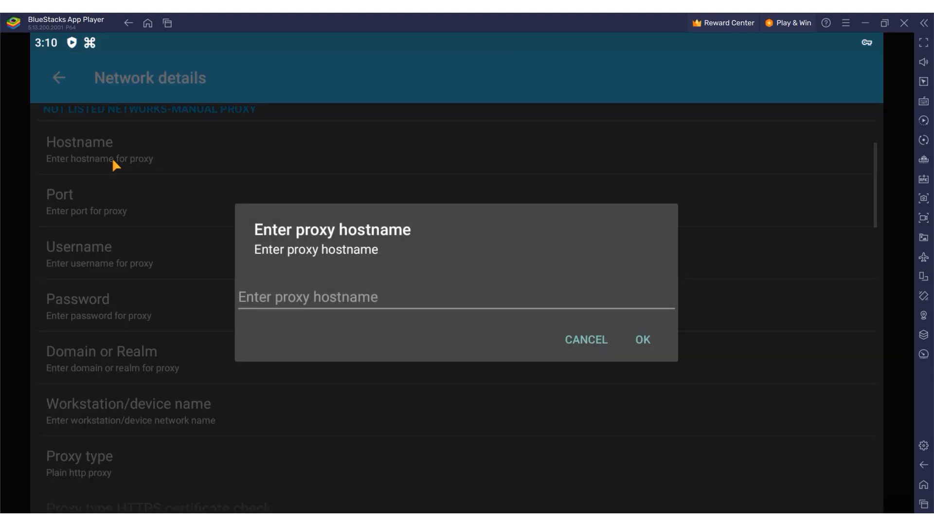
{"action": "type", "text": "185.69.154.252"}
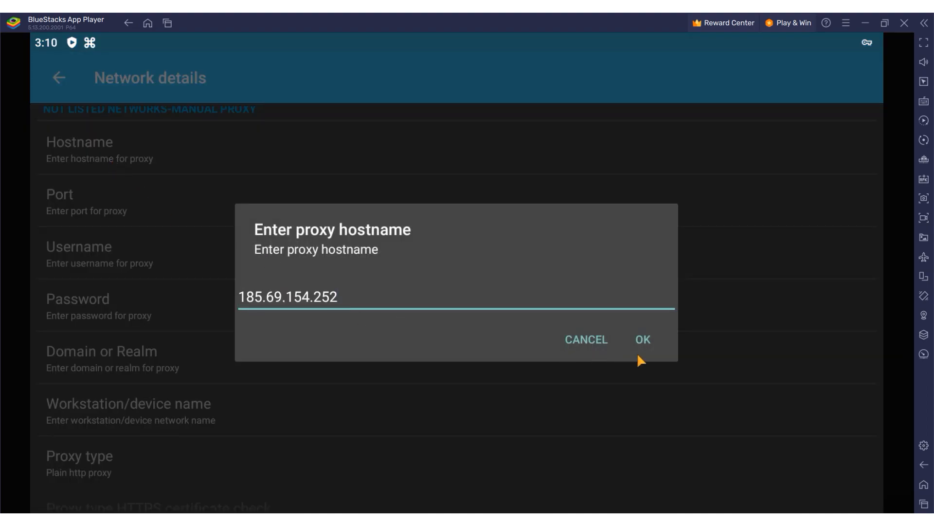
{"action": "left_click", "coordinate": [644, 339]}
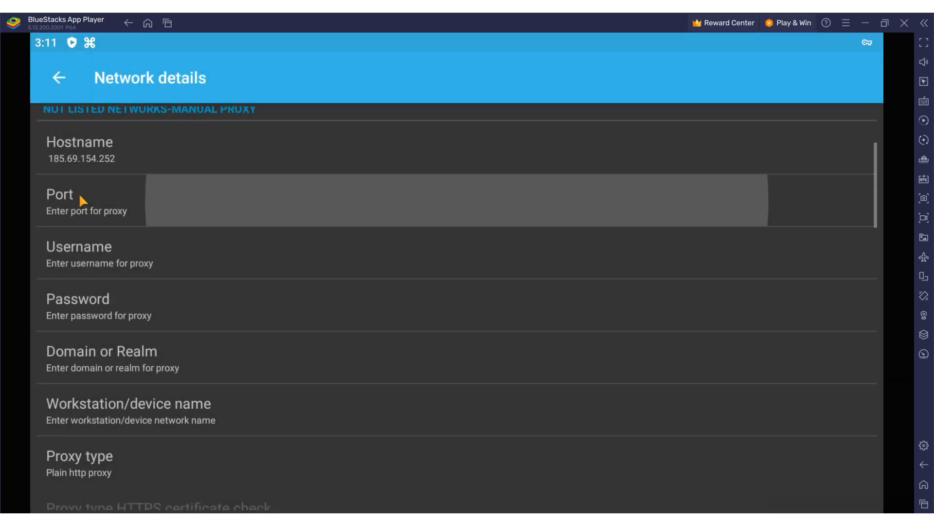
Step: Confirm the proxy port and enter the proxy username and password
{"action": "left_click", "coordinate": [78, 199]}
{"action": "type", "text": "16113"}
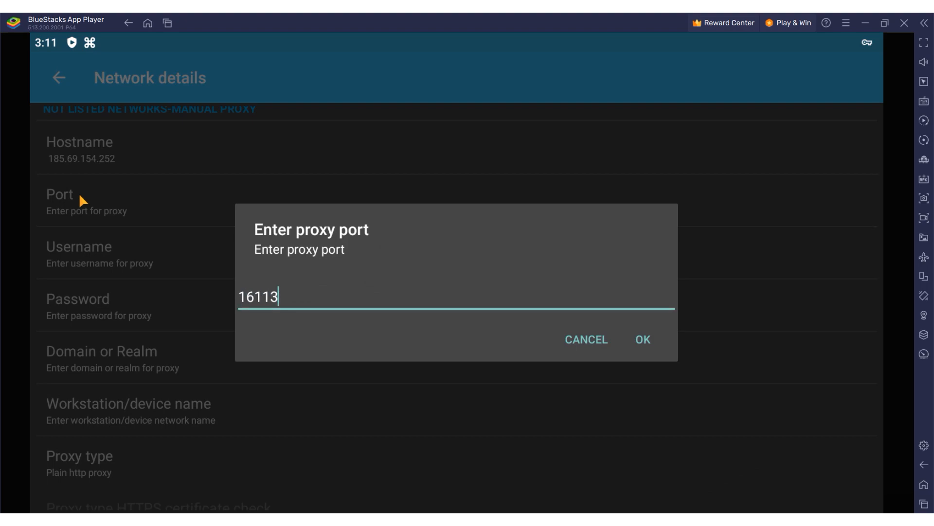
{"action": "left_click", "coordinate": [643, 339]}
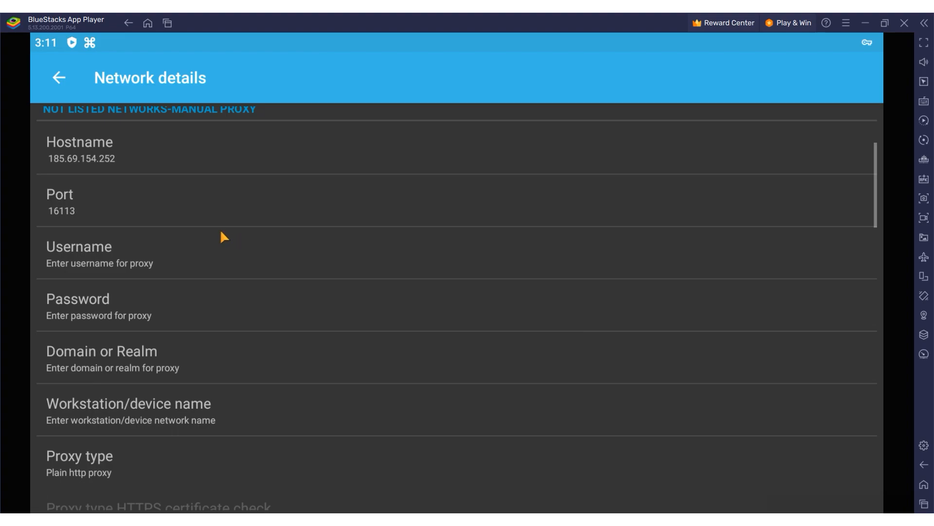
{"action": "left_click", "coordinate": [87, 253]}
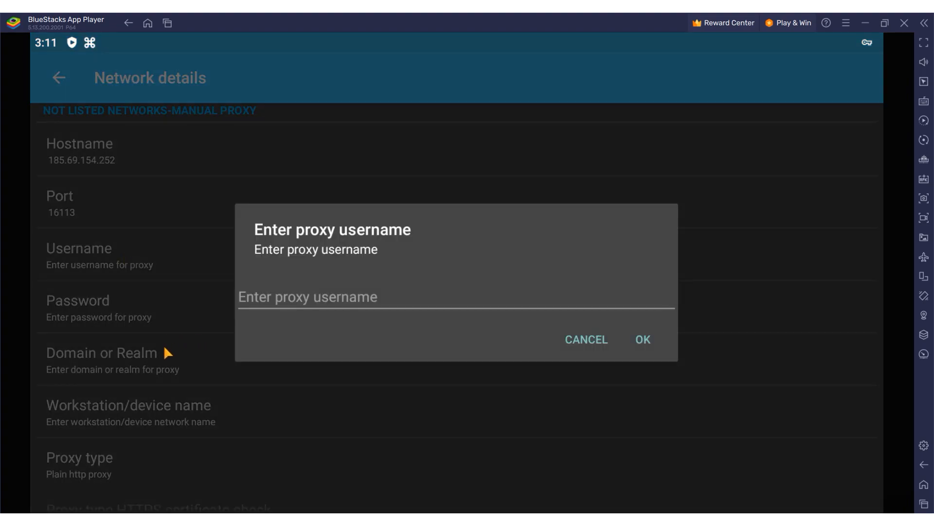
{"action": "left_click", "coordinate": [643, 339]}
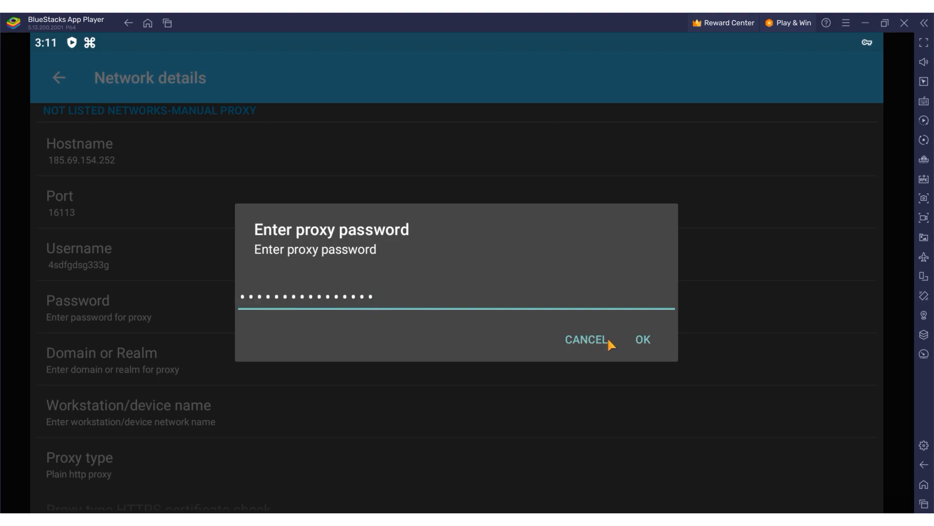
Step: Save the proxy password and change the proxy type to HTTPS connection
{"action": "left_click", "coordinate": [643, 339]}
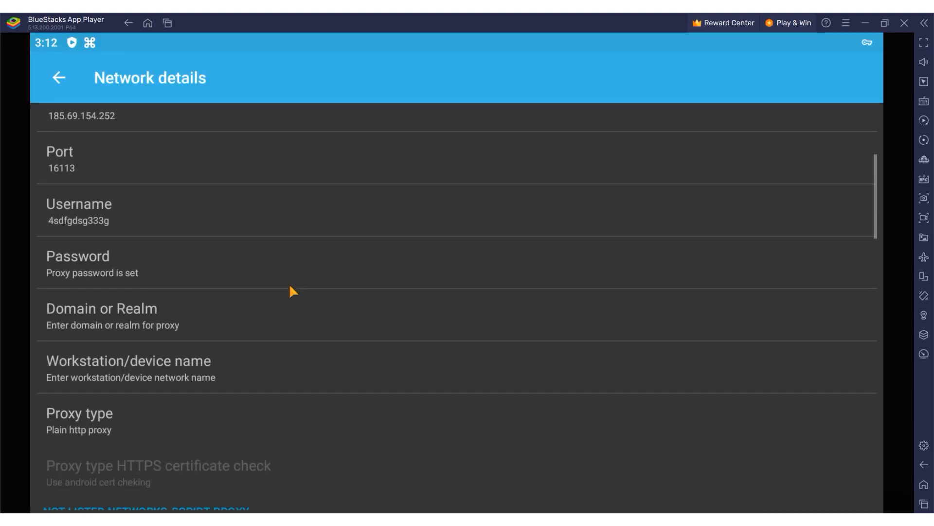
{"action": "scroll", "scroll_direction": "down", "scroll_amount": 3}
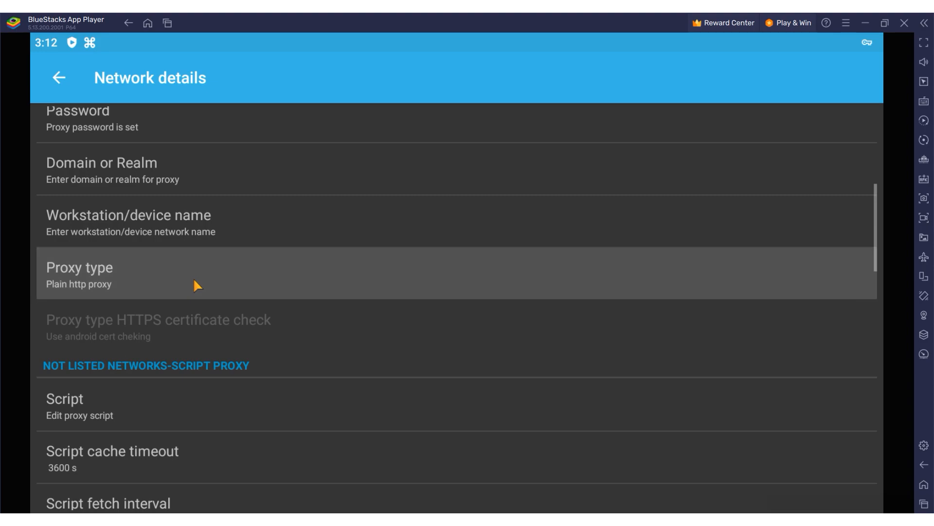
{"action": "left_click", "coordinate": [100, 273]}
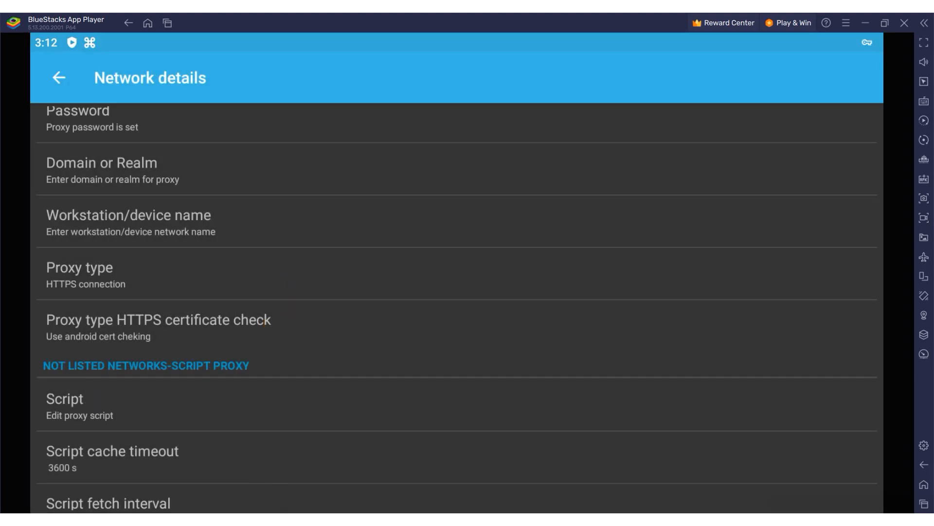
{"action": "left_click", "coordinate": [58, 76]}
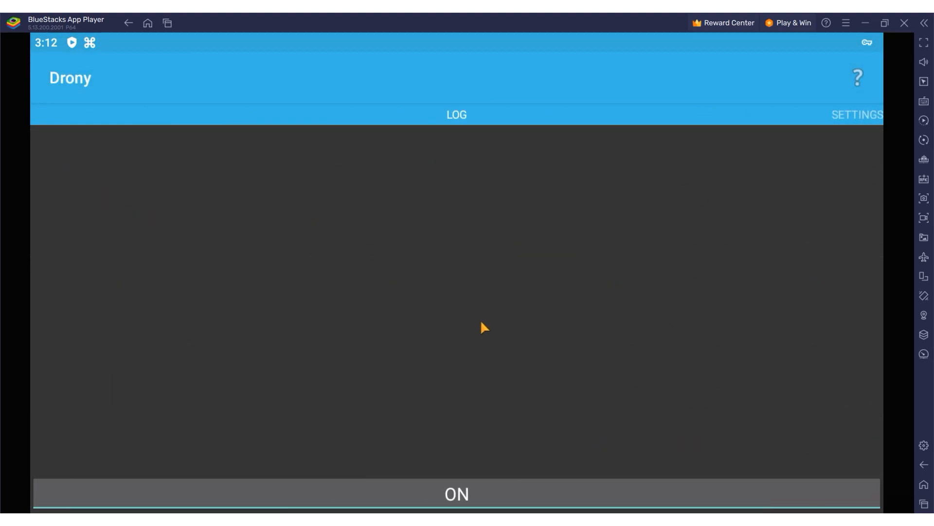
Step: Switch the Drony proxy service OFF from the main log screen
{"action": "left_click", "coordinate": [456, 495]}
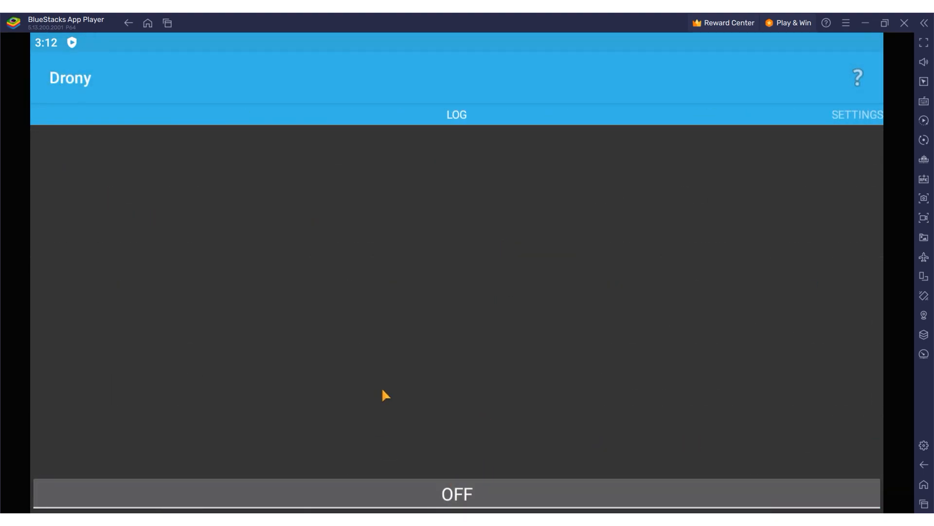
{"action": "mouse_move", "coordinate": [448, 280]}
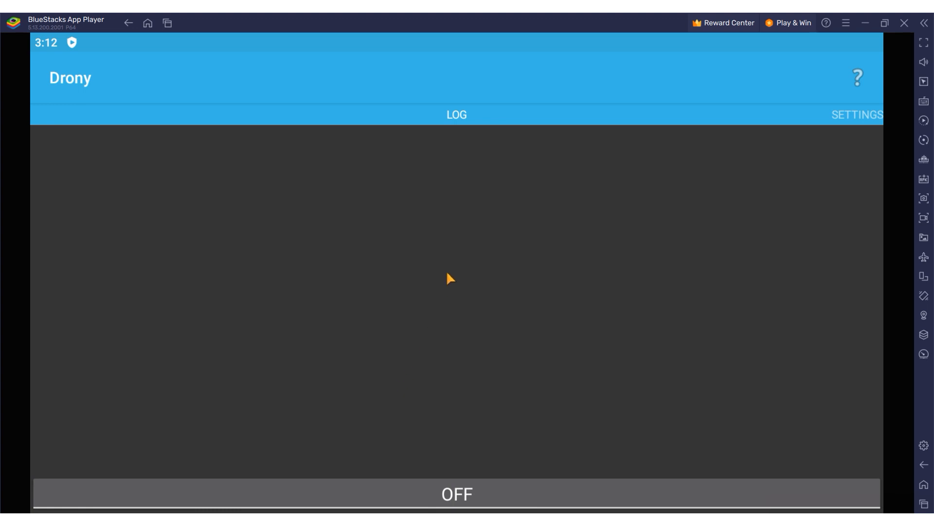
{"action": "mouse_move", "coordinate": [465, 271]}
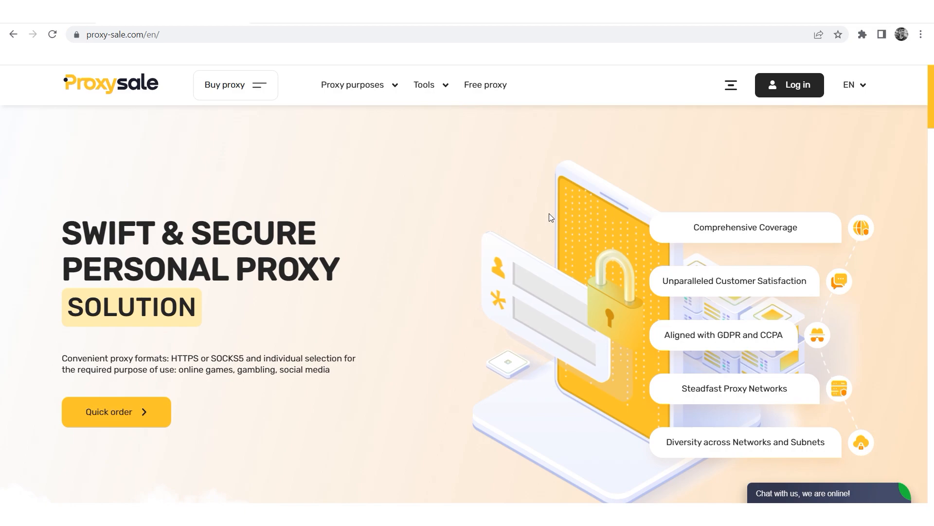
Step: Scroll the proxy-sale.com home page past the personal proxy order form to client feedback
{"action": "scroll", "scroll_direction": "down", "scroll_amount": 3}
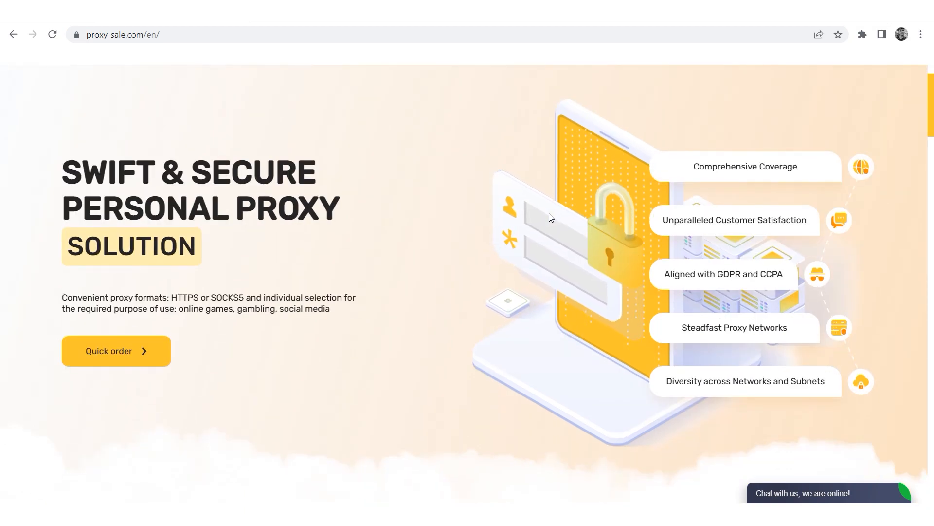
{"action": "scroll", "scroll_direction": "down", "scroll_amount": 3}
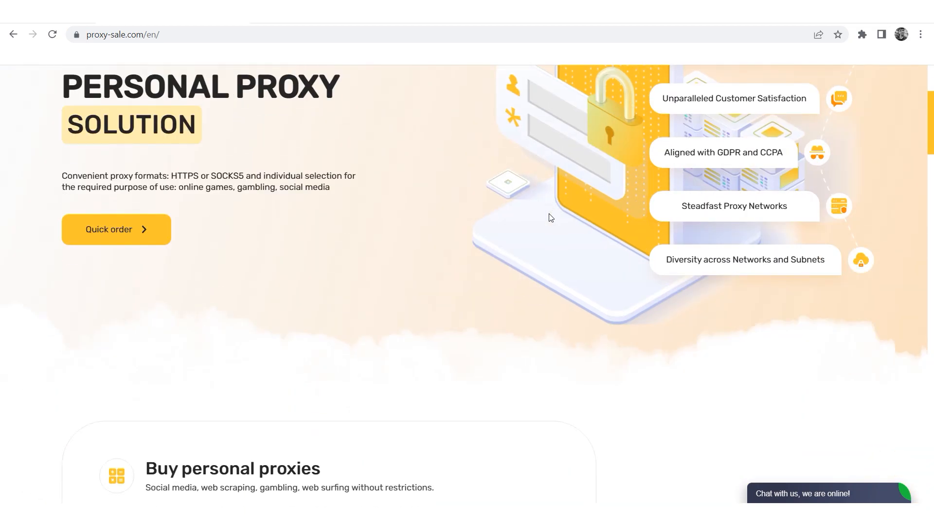
{"action": "scroll", "scroll_direction": "down", "scroll_amount": 3}
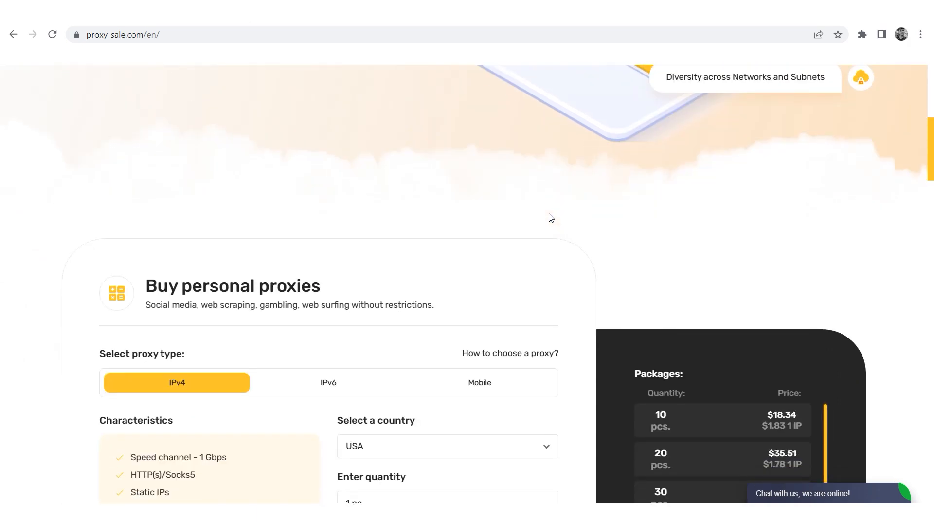
{"action": "scroll", "scroll_direction": "down", "scroll_amount": 3}
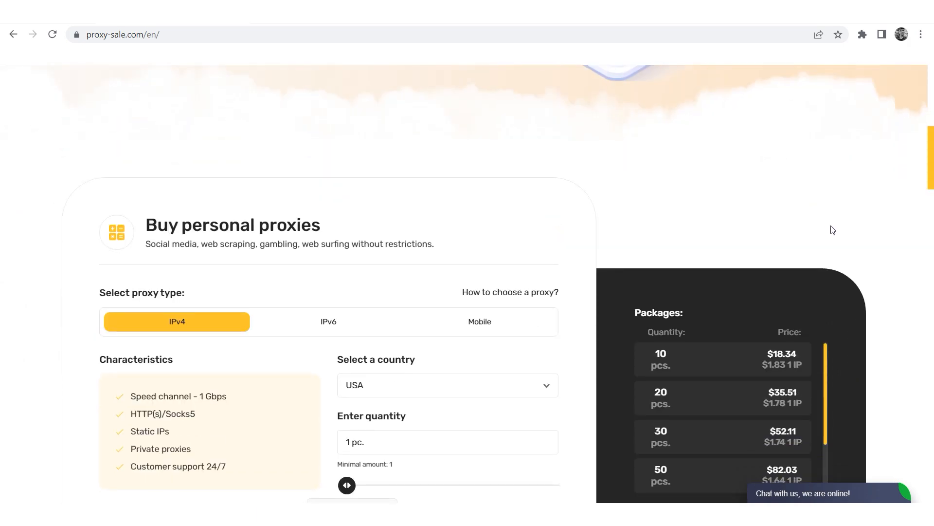
{"action": "scroll", "scroll_direction": "down", "scroll_amount": 3}
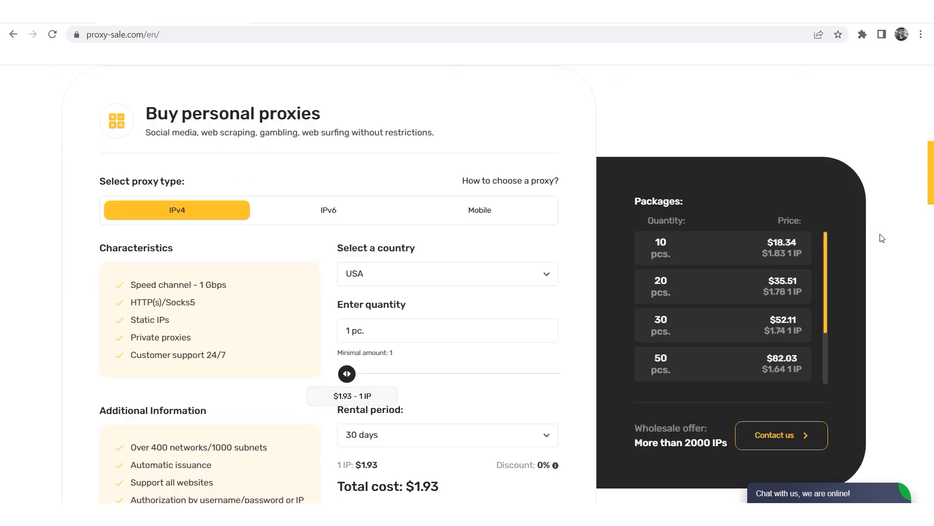
{"action": "scroll", "scroll_direction": "down", "scroll_amount": 3}
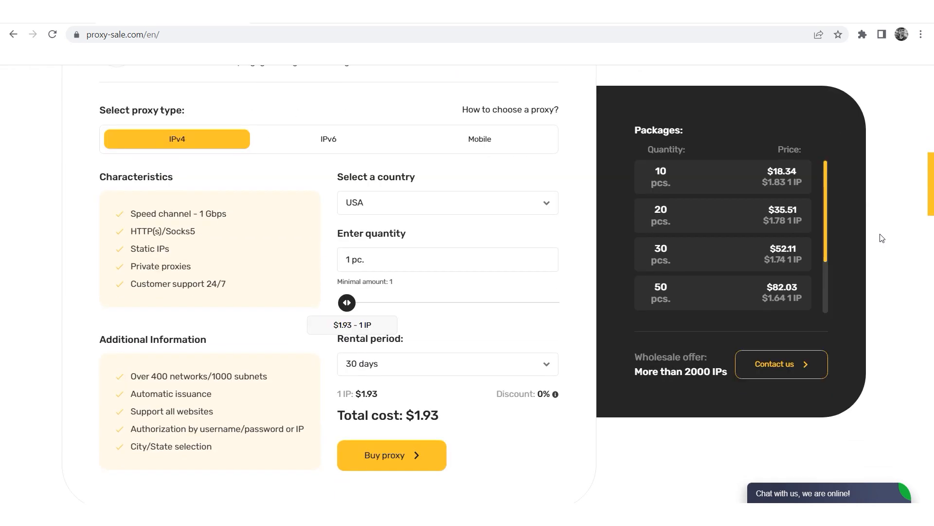
{"action": "scroll", "scroll_direction": "down", "scroll_amount": 3}
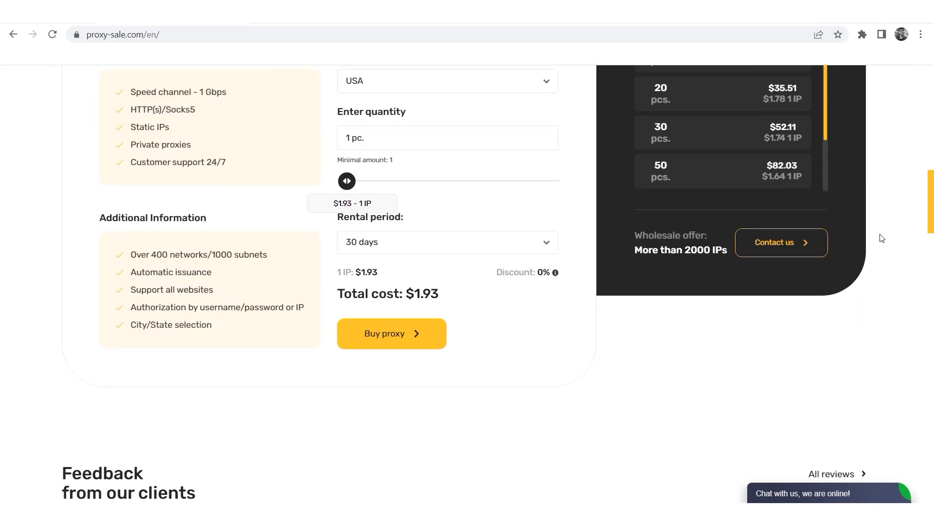
{"action": "scroll", "scroll_direction": "down", "scroll_amount": 3}
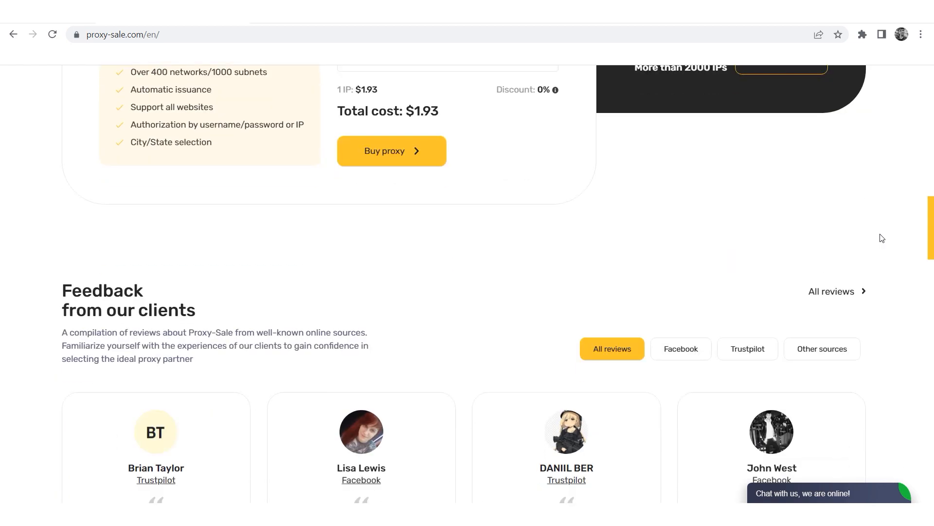